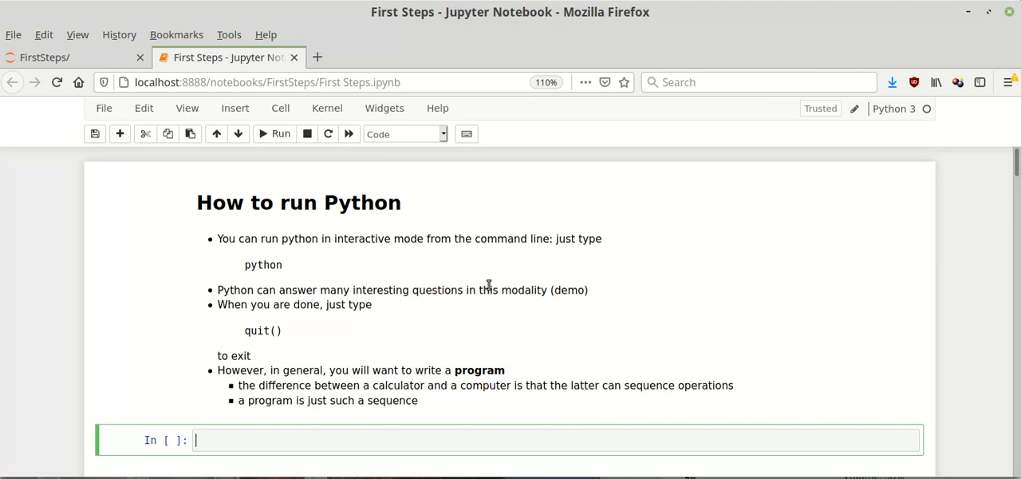
- Open a new Terminal from the FirstSteps file listing's New menu
click(67, 57)
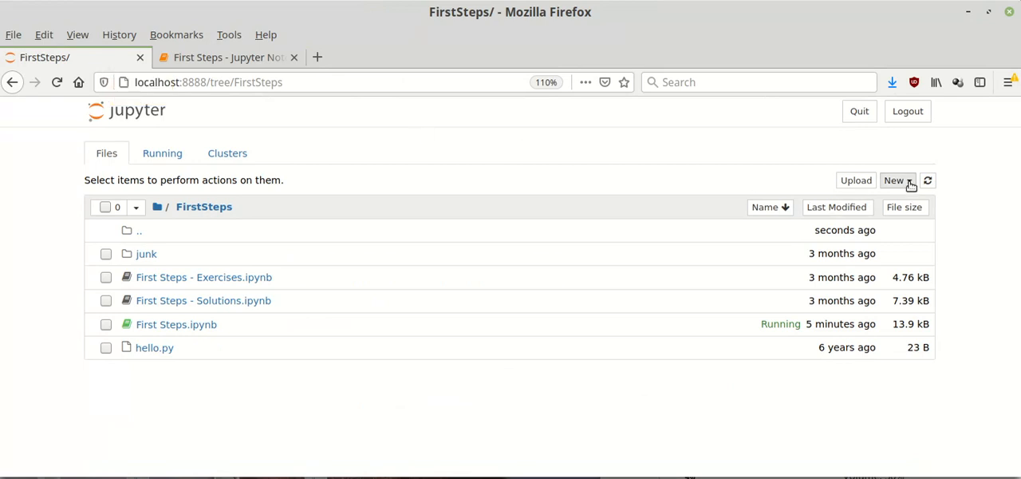
click(898, 180)
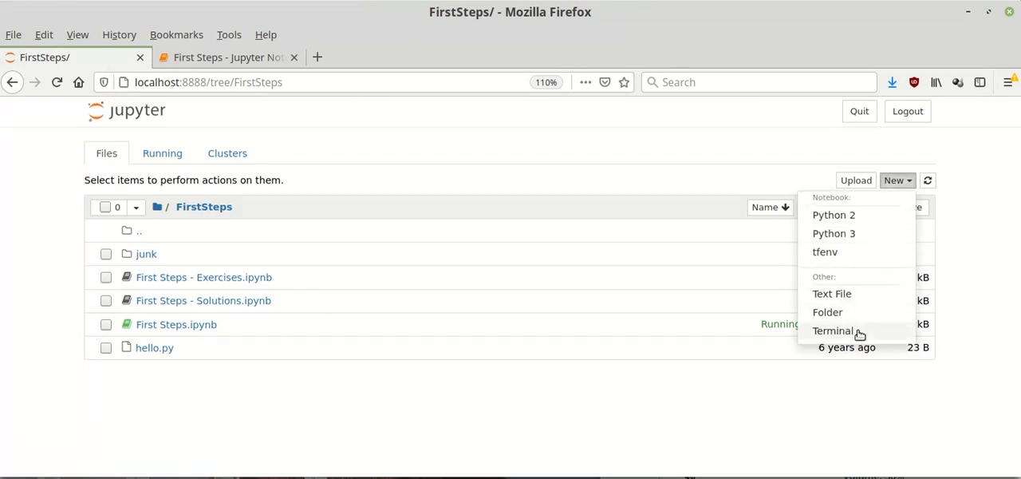
click(833, 330)
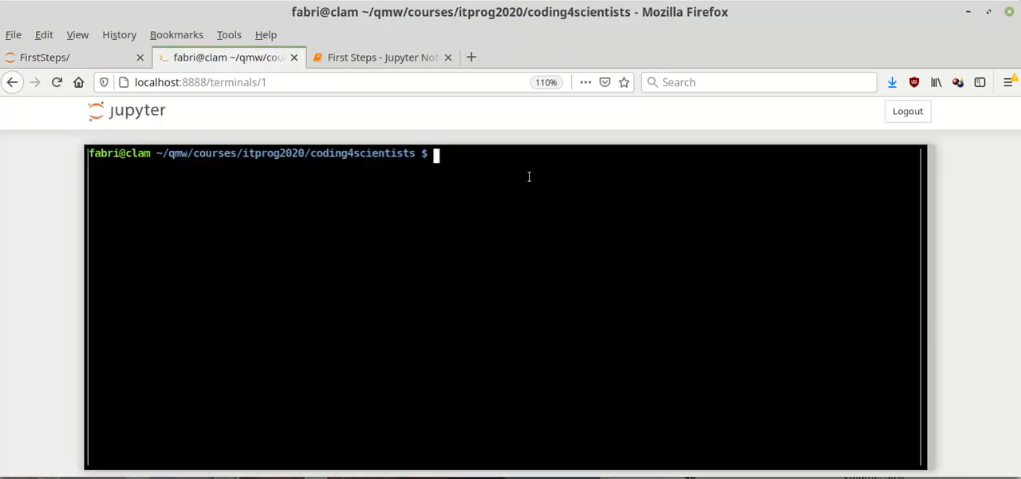
- Launch python, run help and help(), then return to the terminal tab
text(python)
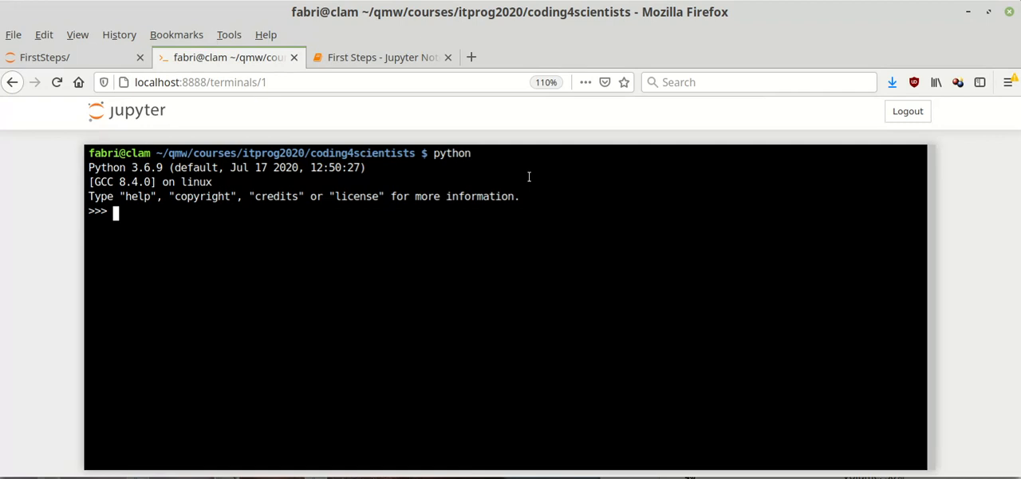
text(he)
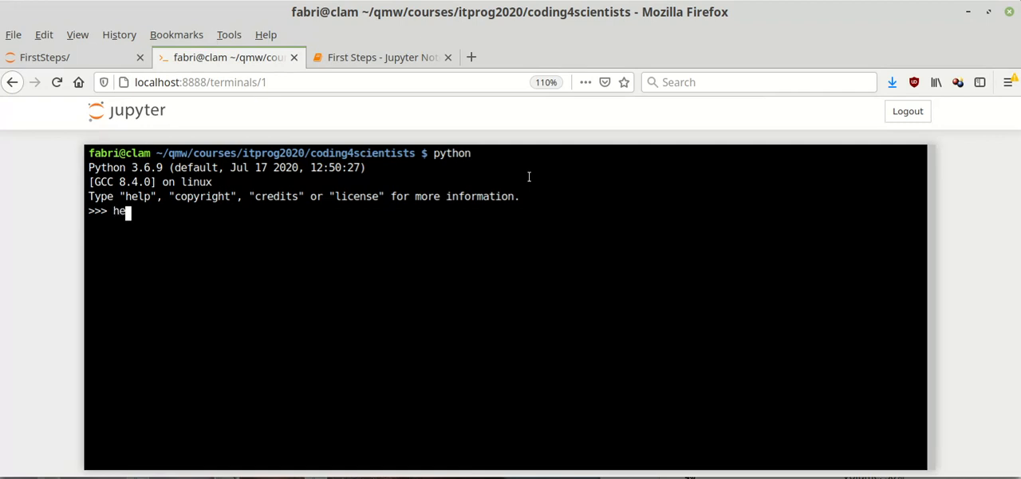
key(Return)
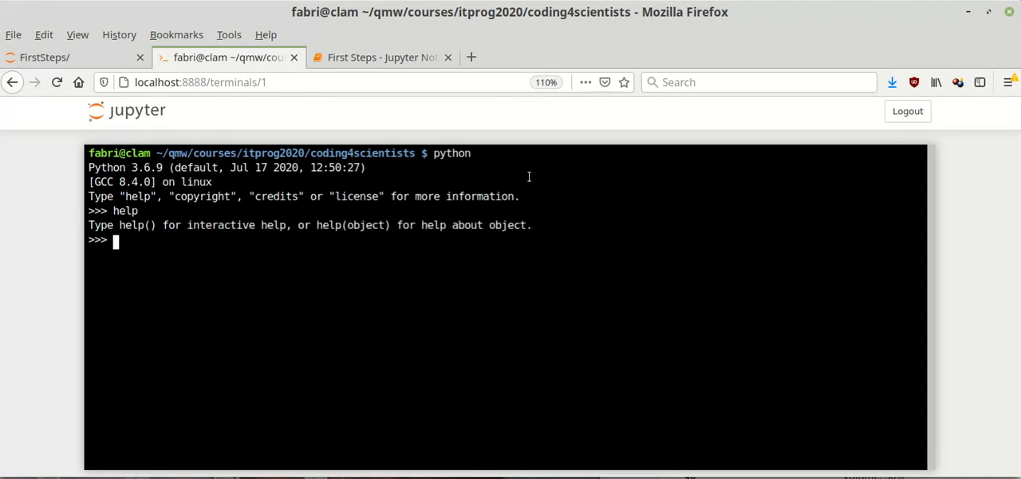
text(help()
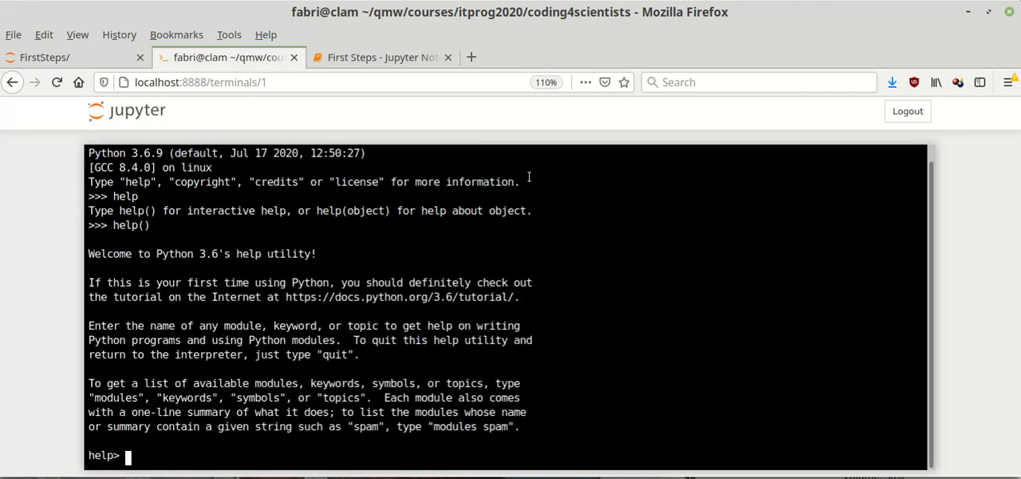
mouse_move(321, 199)
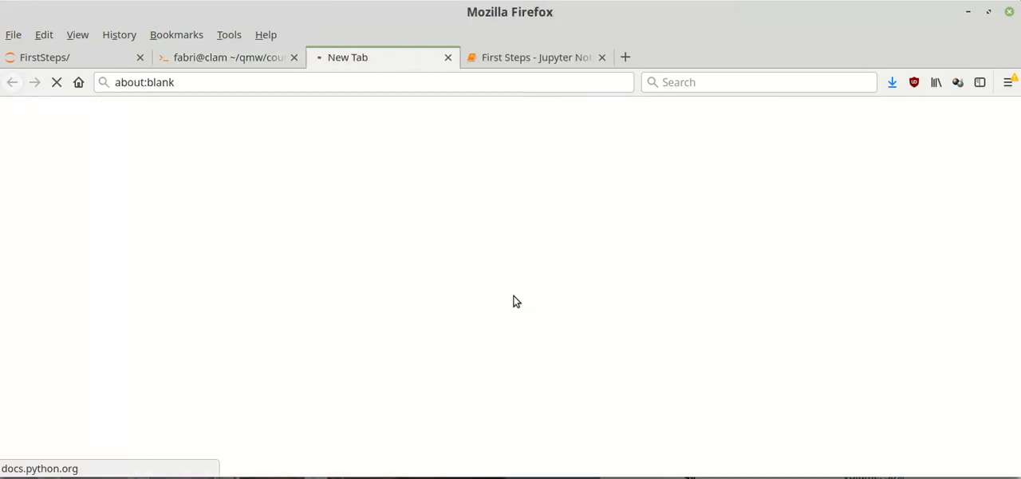
click(227, 57)
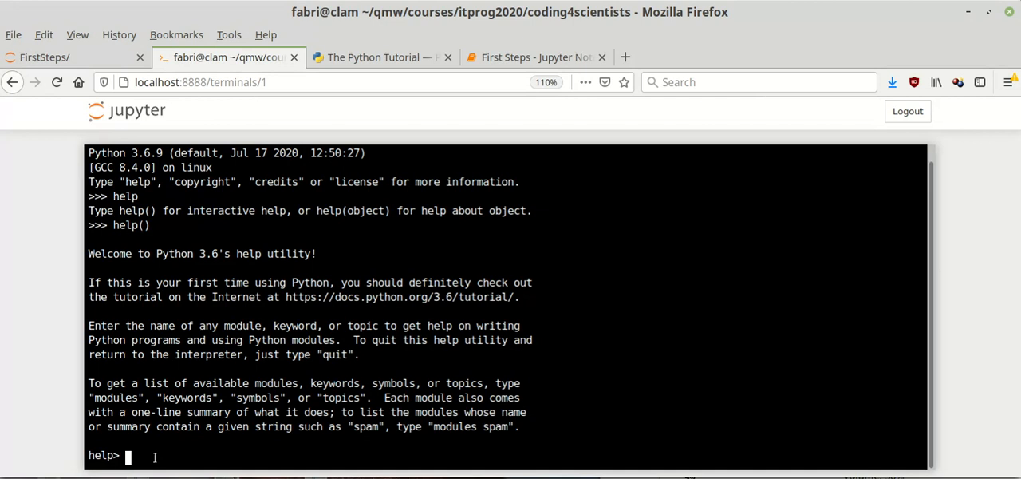
- Quit the help utility and evaluate 2+2 to get 4
text(quit)
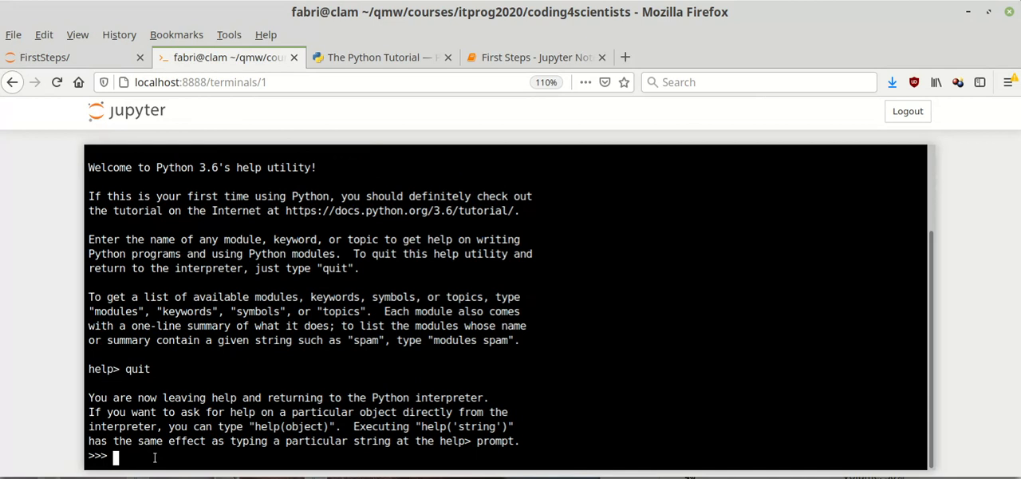
text(2+2)
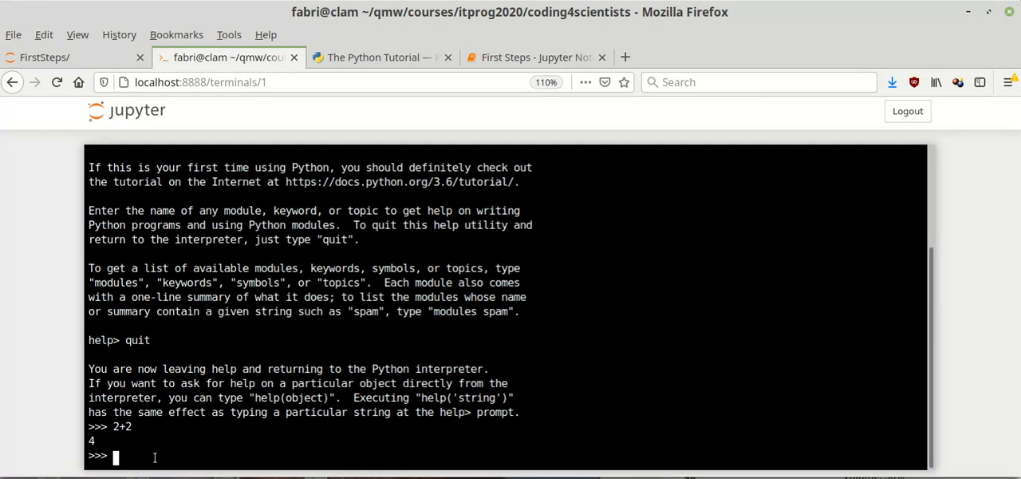
- Evaluate 3/4 to 0.75 and print "HI there!"
text(3/4)
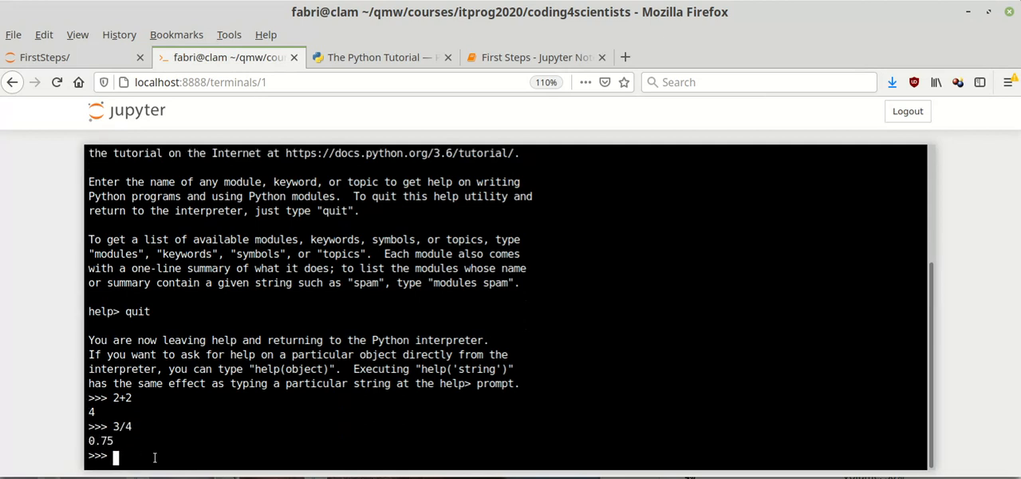
text(pri)
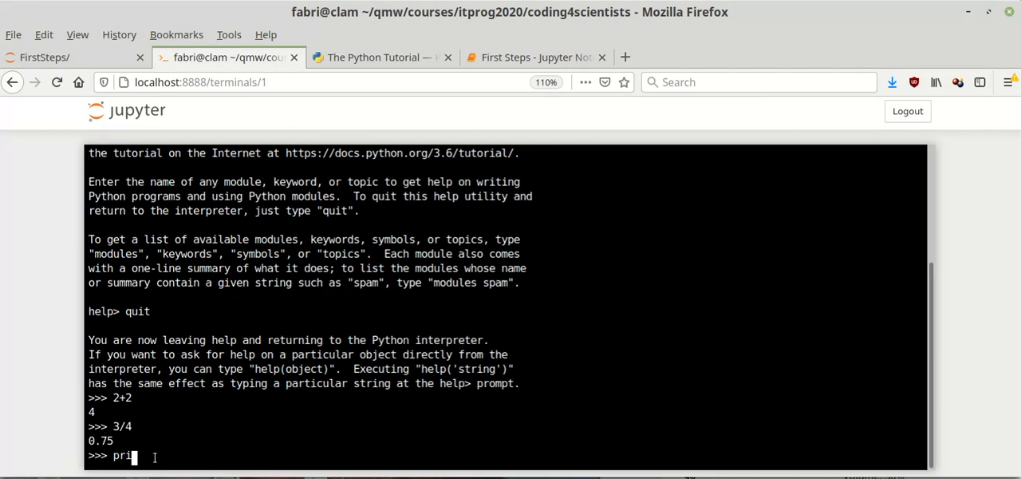
text(nt())
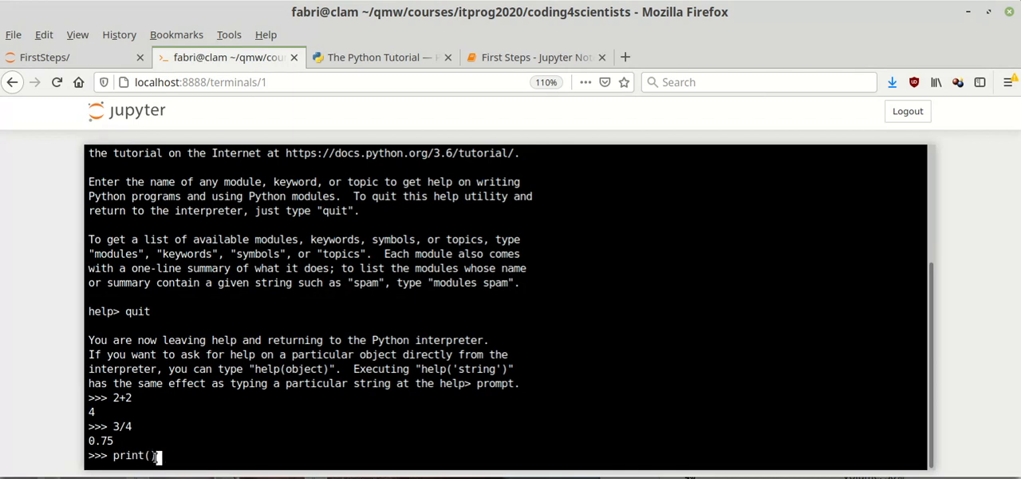
text("HI there!)
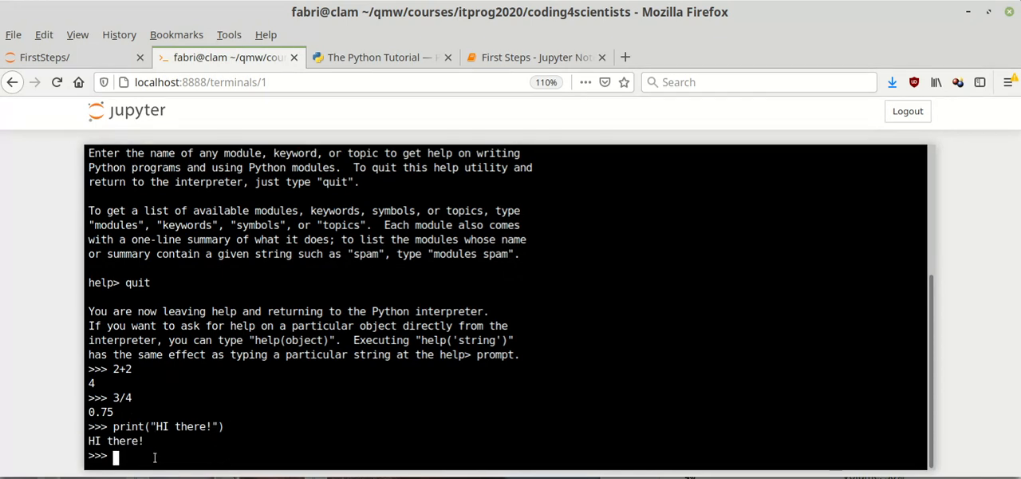
- Call python("I'm the interpreter"), producing a NameError
text(python "I)
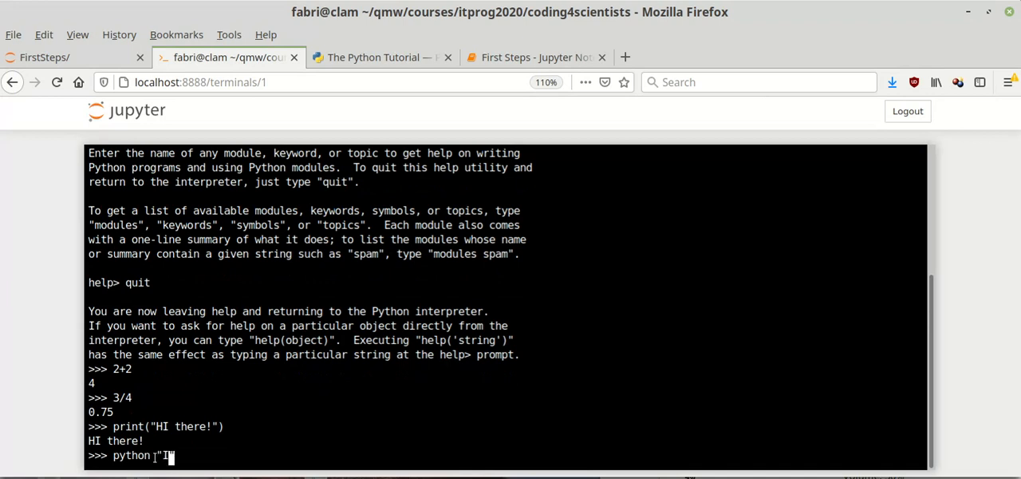
text('m the)
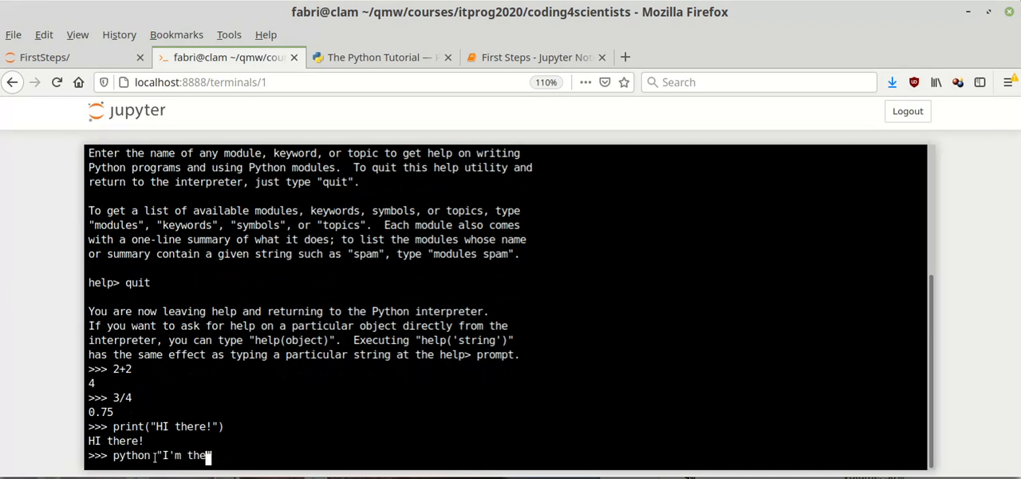
text(inte)
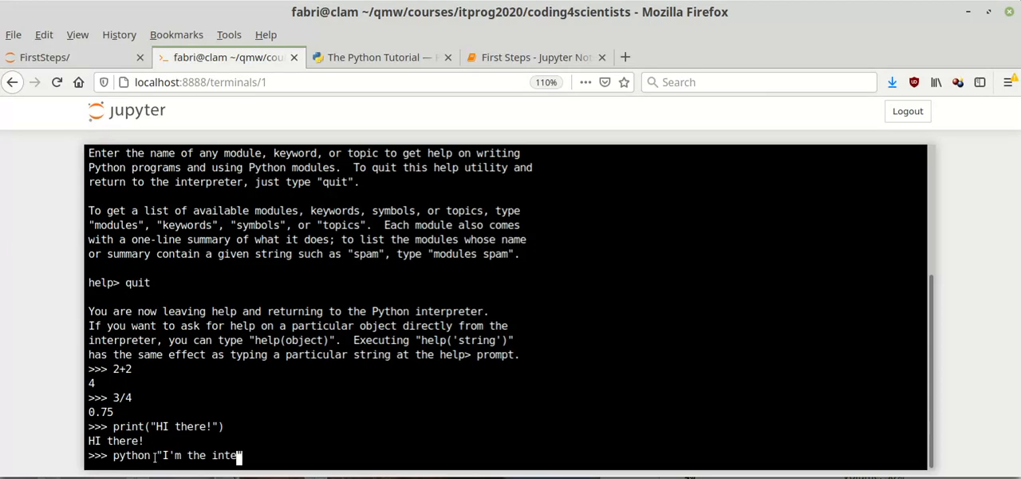
text(preter)
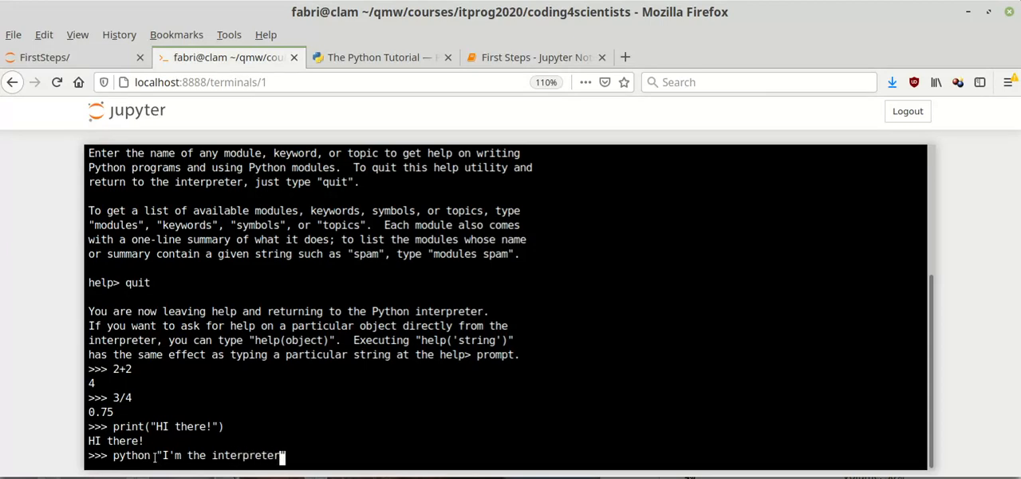
text("))
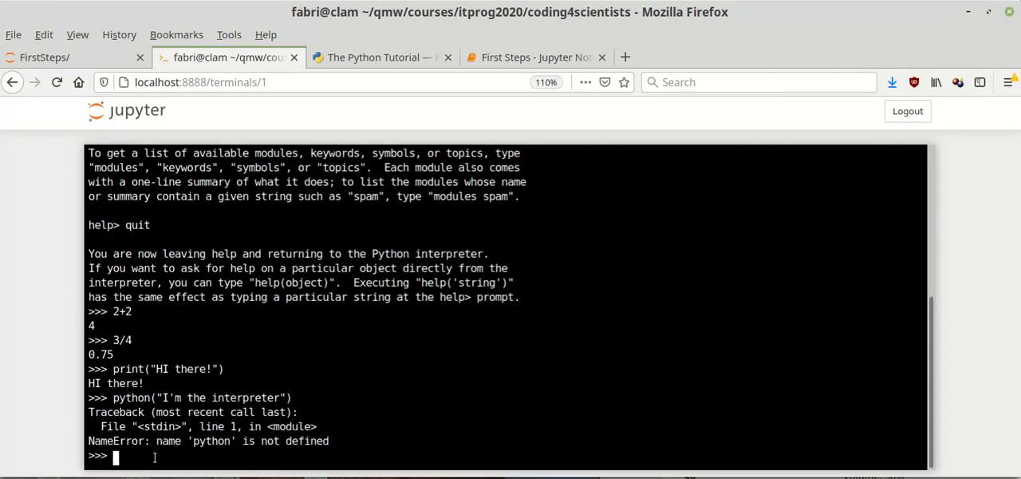
- Edit the previous line into print("I'm the interpreter") and run it
text(python("I'm the interpreter"))
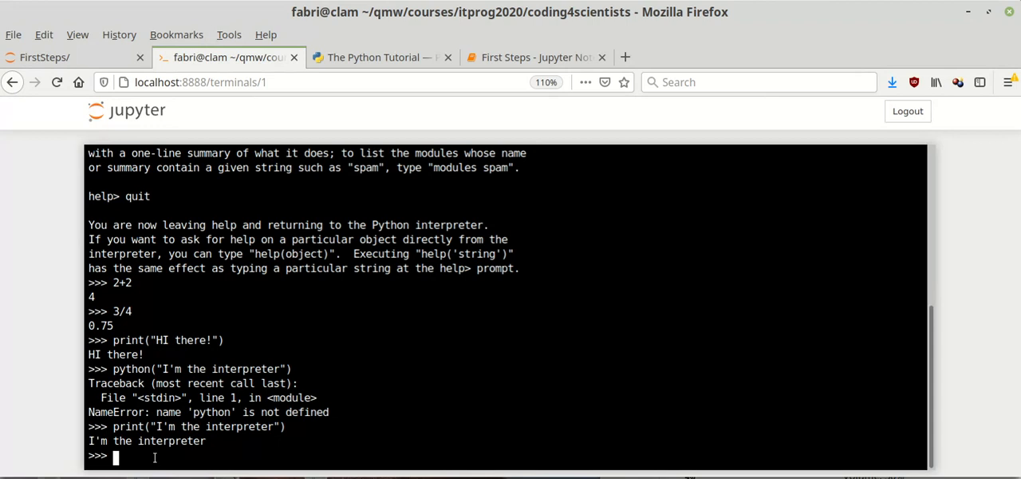
text(o)
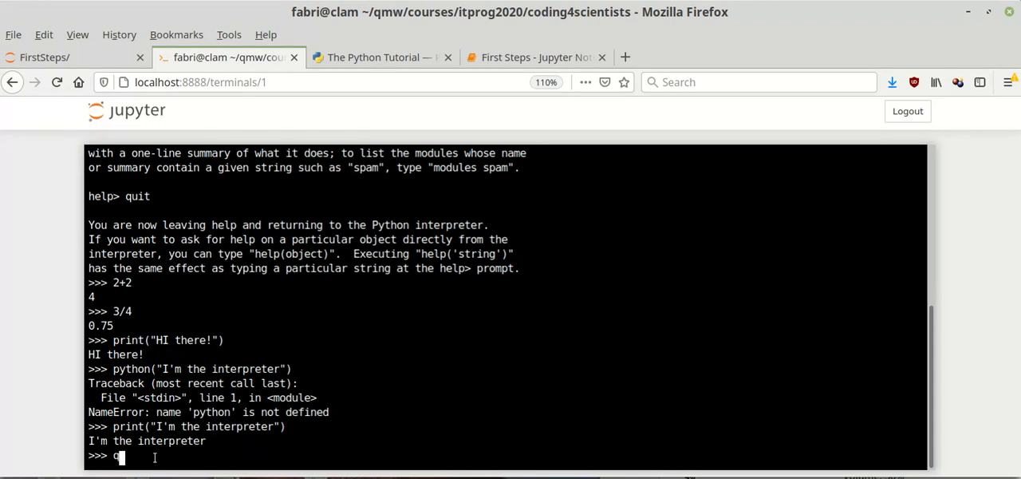